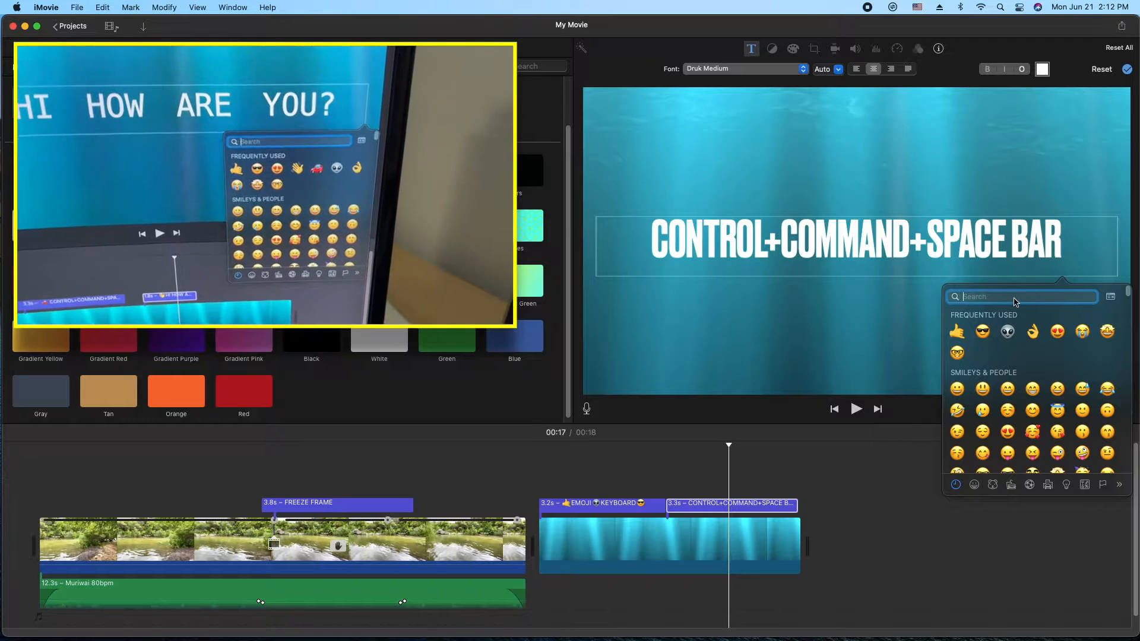
- Insert the heart-eyes emoji after the CONTROL+COMMAND+SPACE BAR title text
left_click(315, 48)
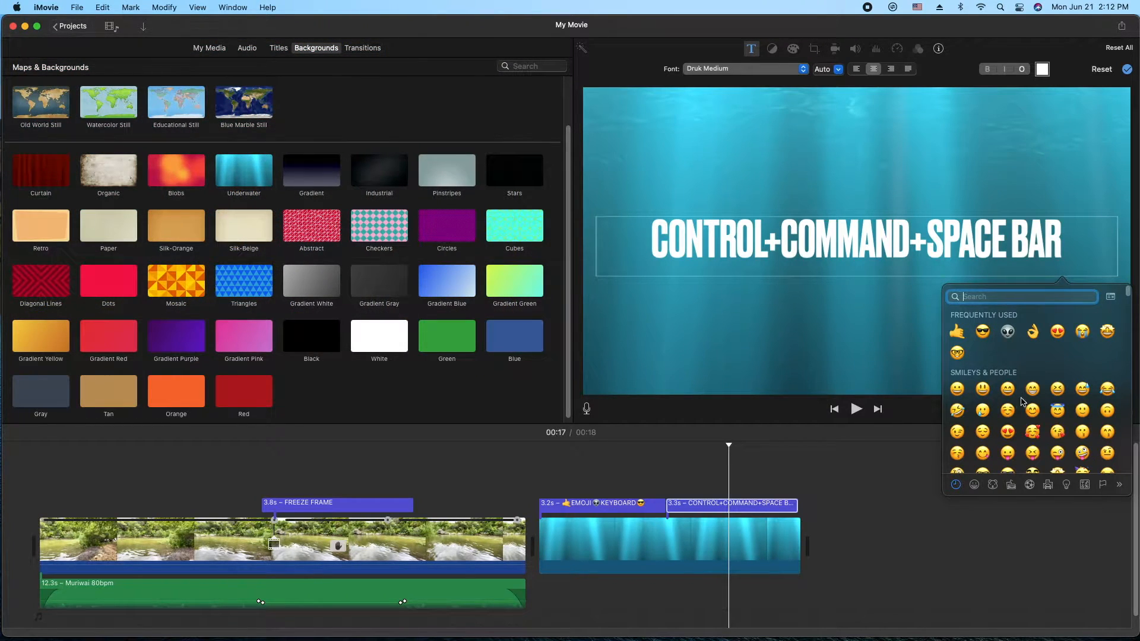
mouse_move(1007, 432)
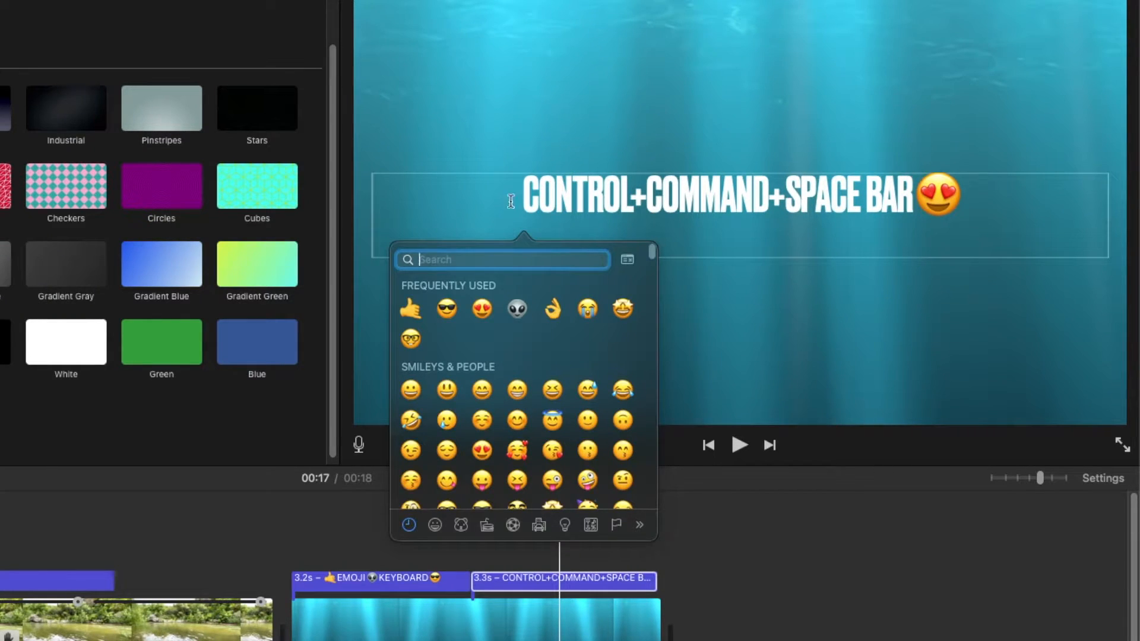
- Search 'ca' and insert the red car emoji at the title start, then select all the text
type("car")
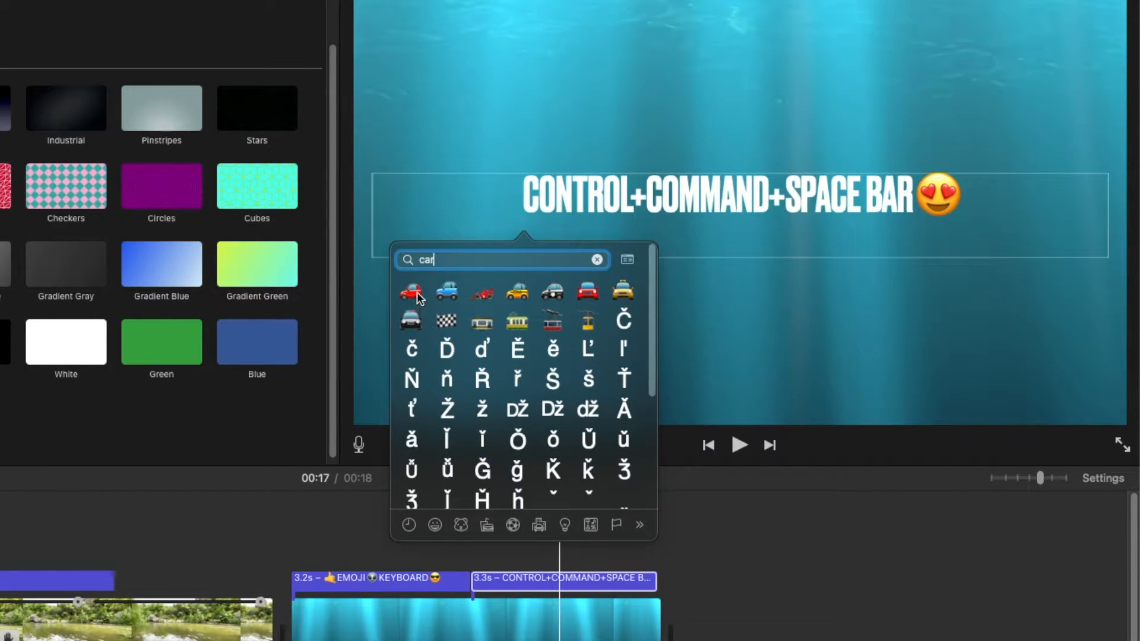
left_click(411, 293)
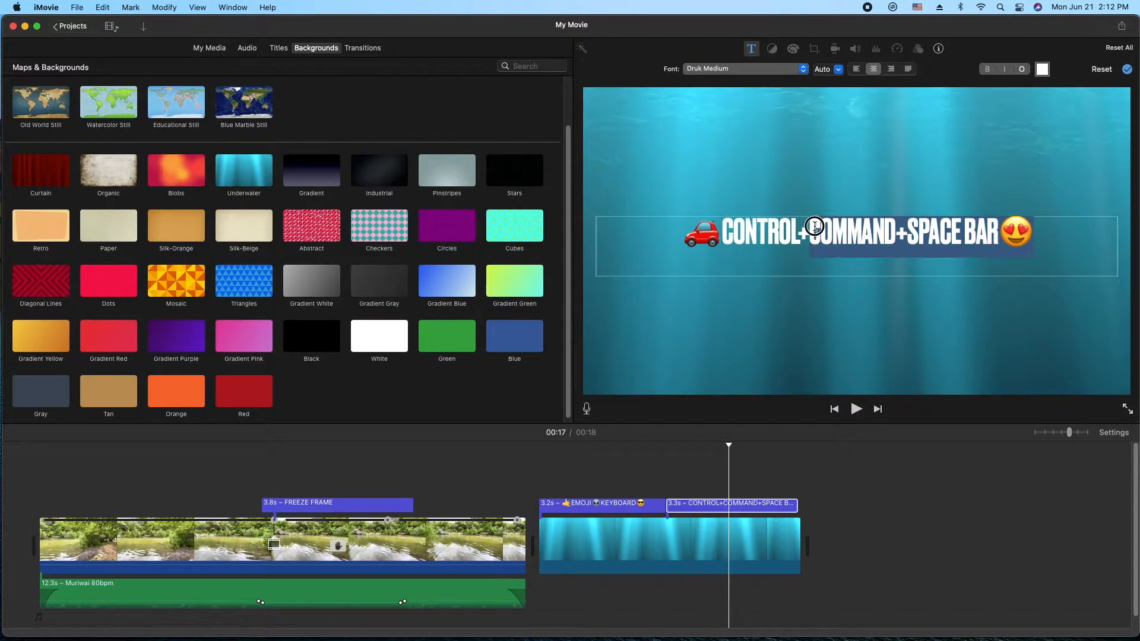
left_click(742, 68)
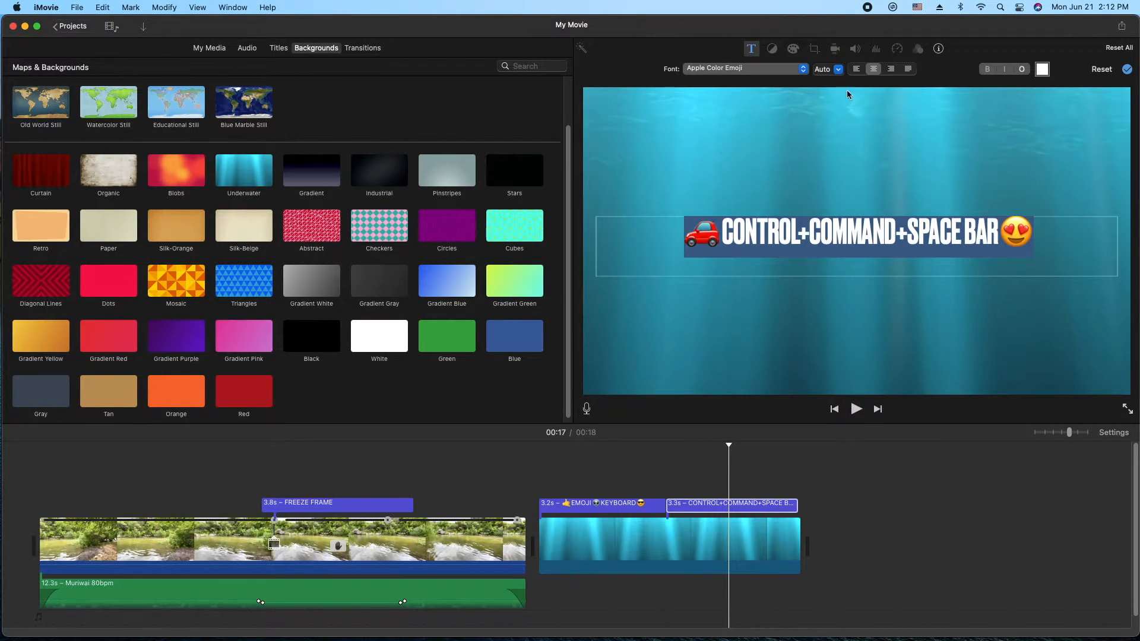
- Resize the car and heart-eyes title, trying 278 and settling on size 234
left_click(837, 69)
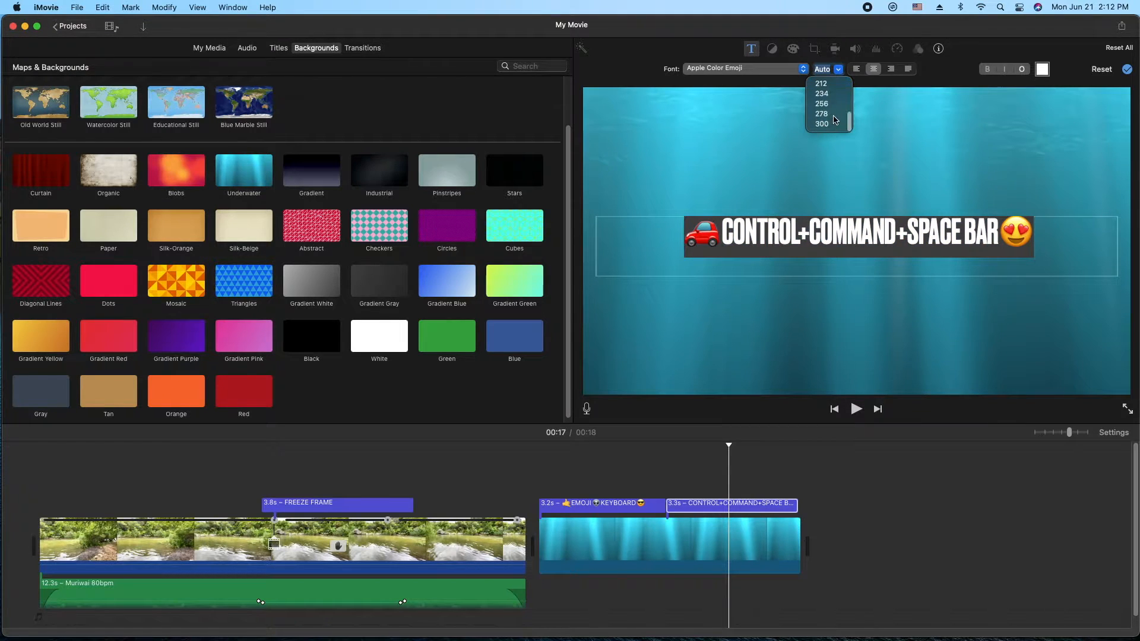
left_click(822, 114)
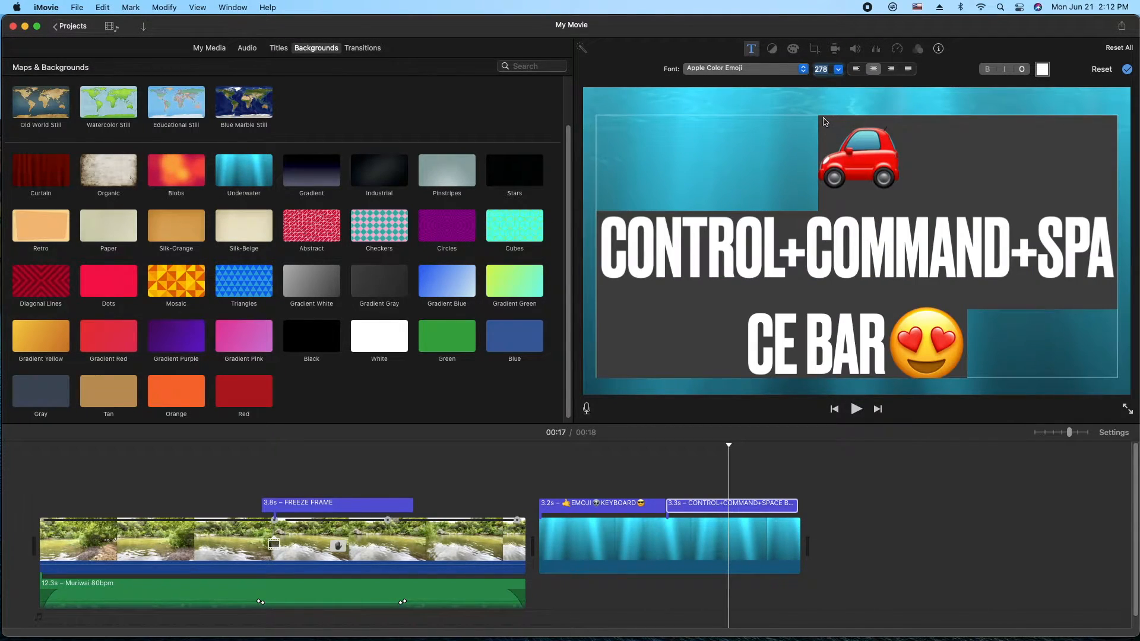
left_click(837, 69)
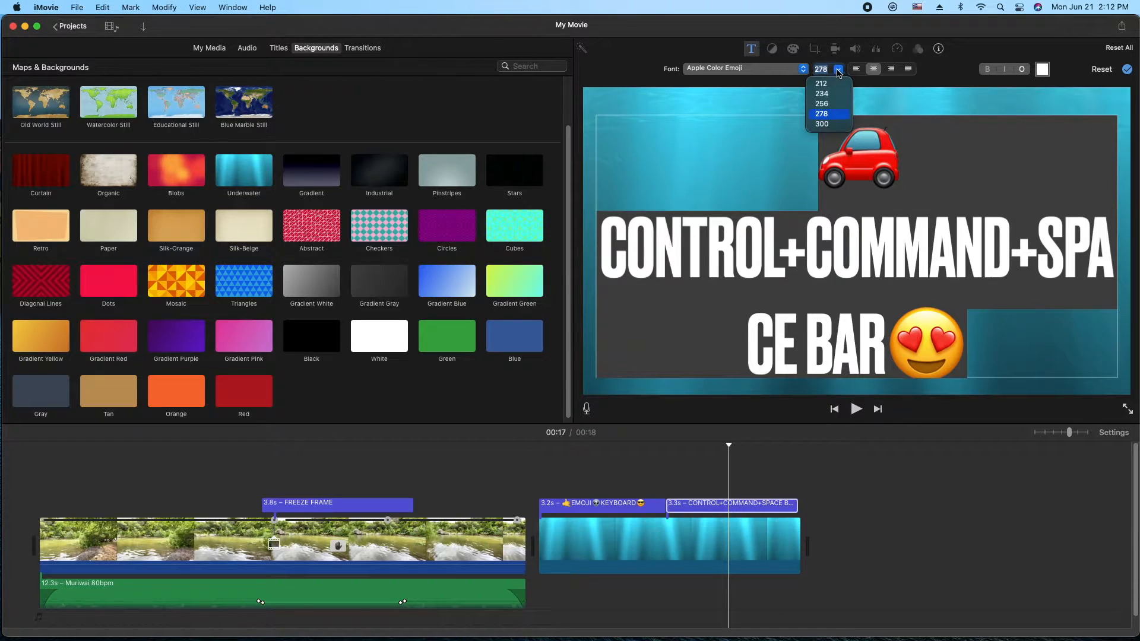
left_click(821, 94)
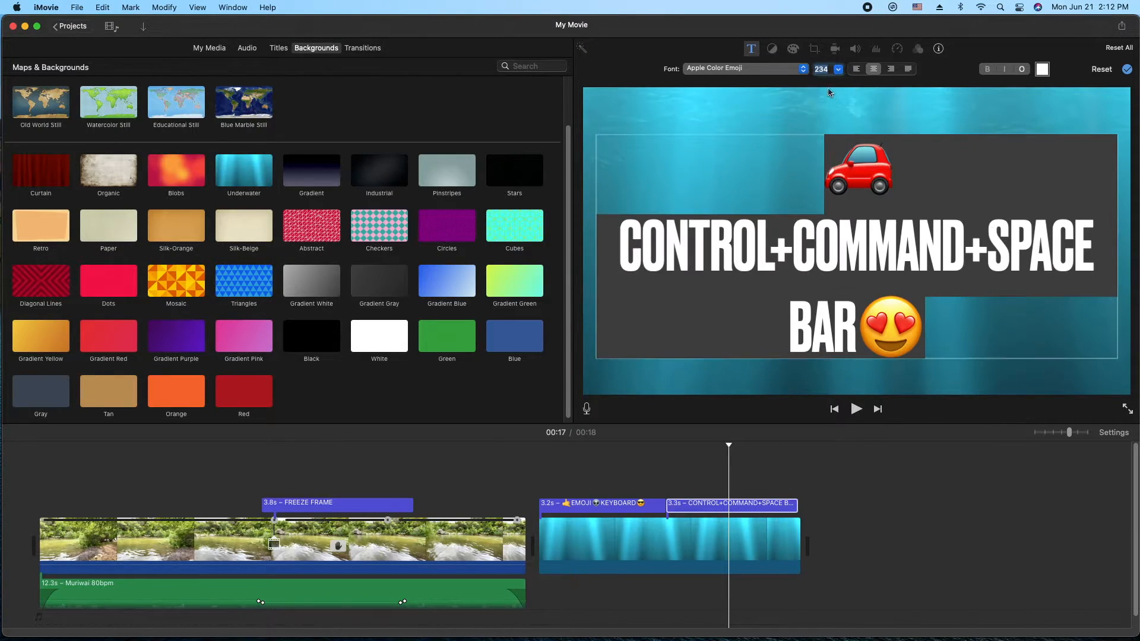
left_click(838, 69)
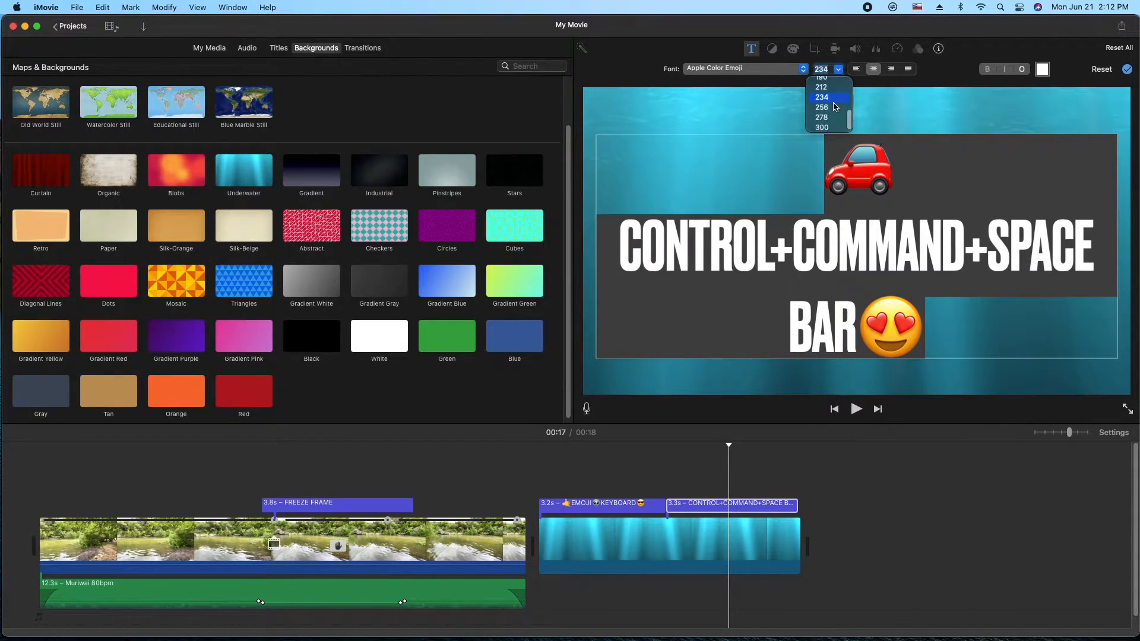
left_click(821, 107)
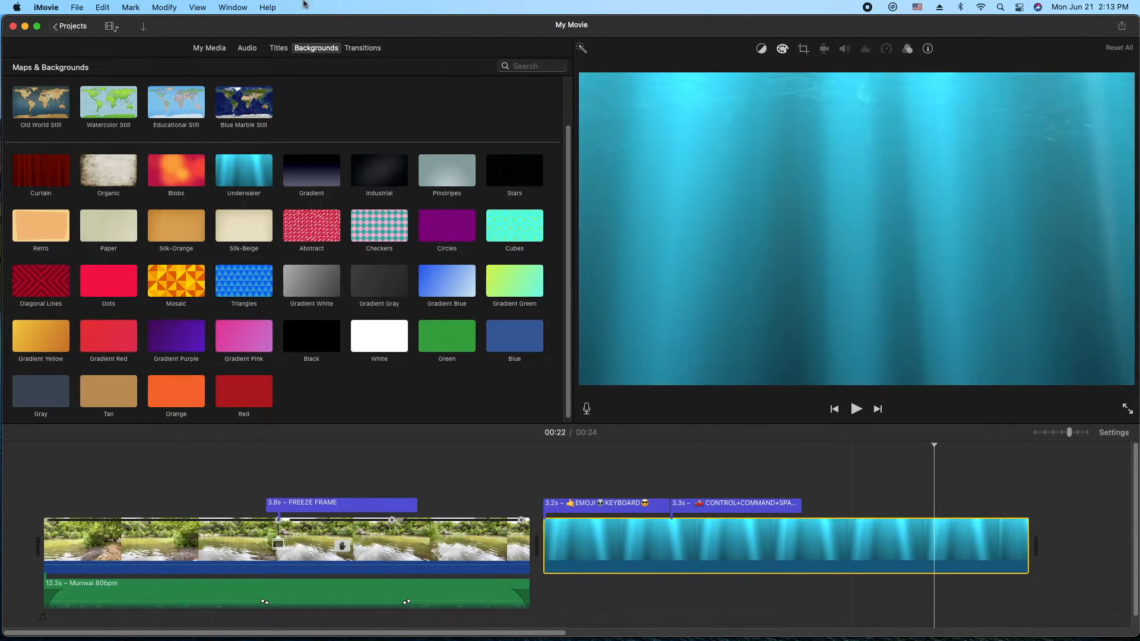
- Add a Slide title over the underwater clip reading 'HI HOW ARE YOU?' with the cursor before HI
left_click(278, 48)
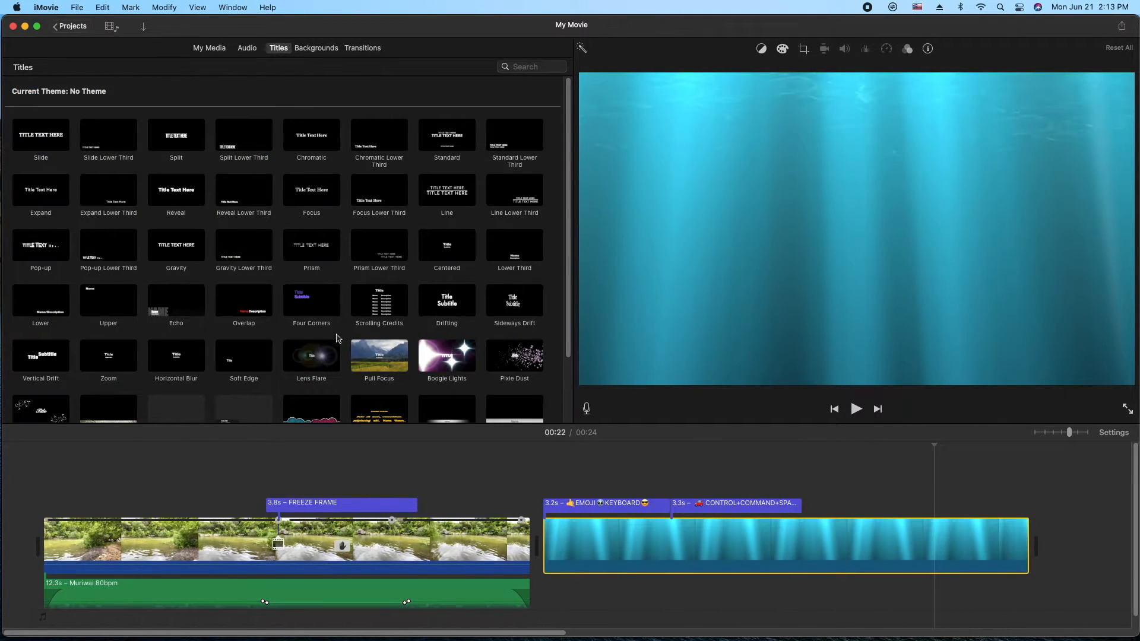
left_click_drag(41, 138, 781, 515)
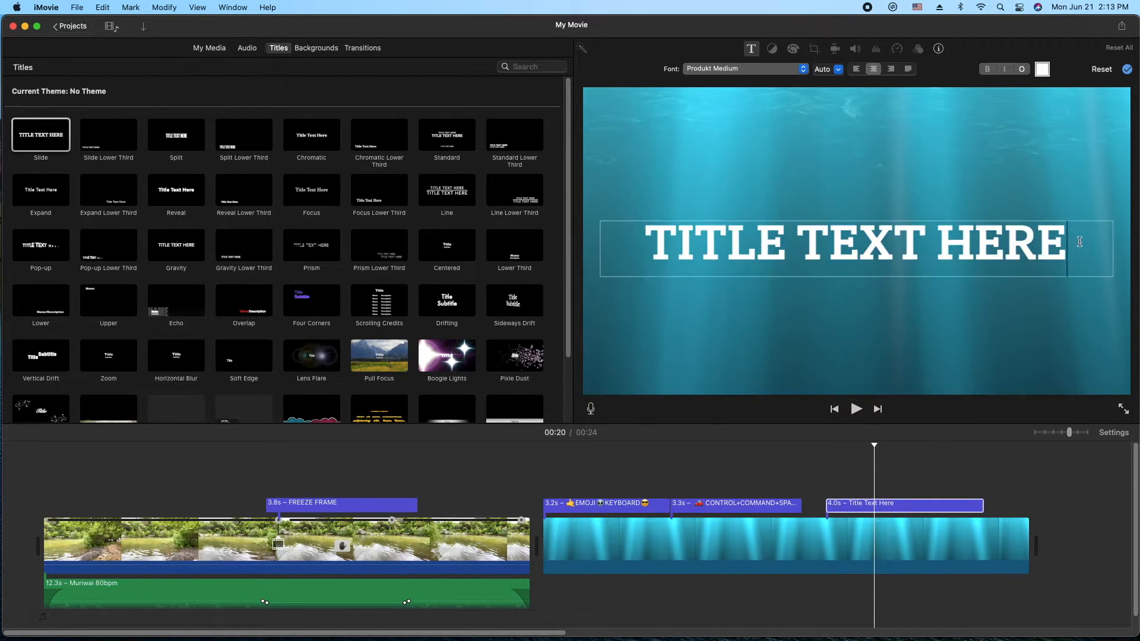
type("HI")
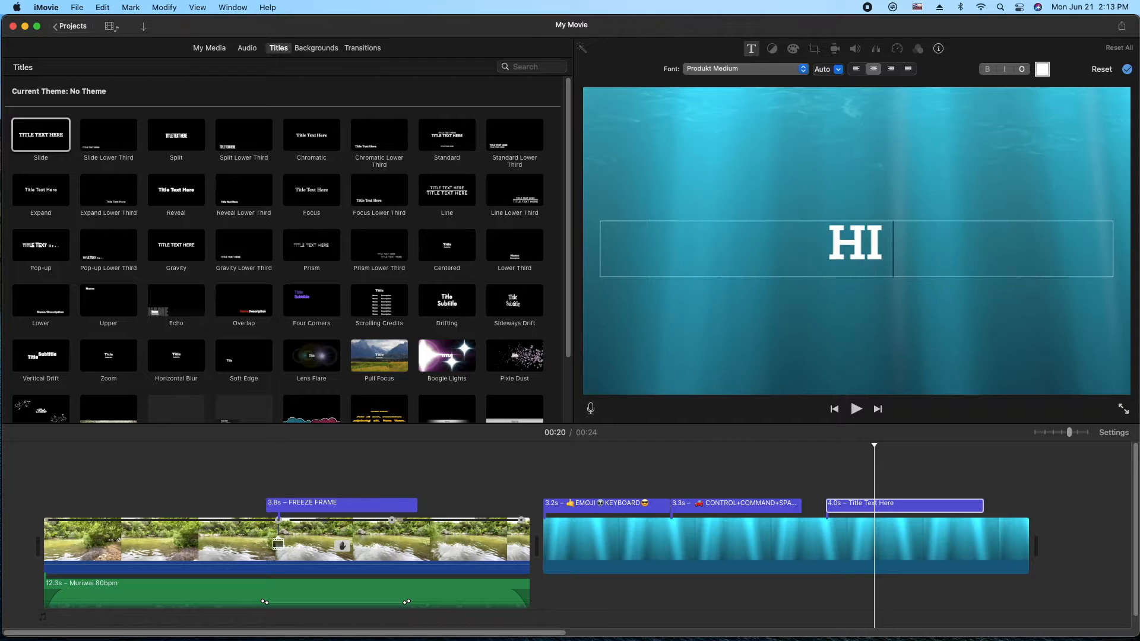
type("HOW ARE")
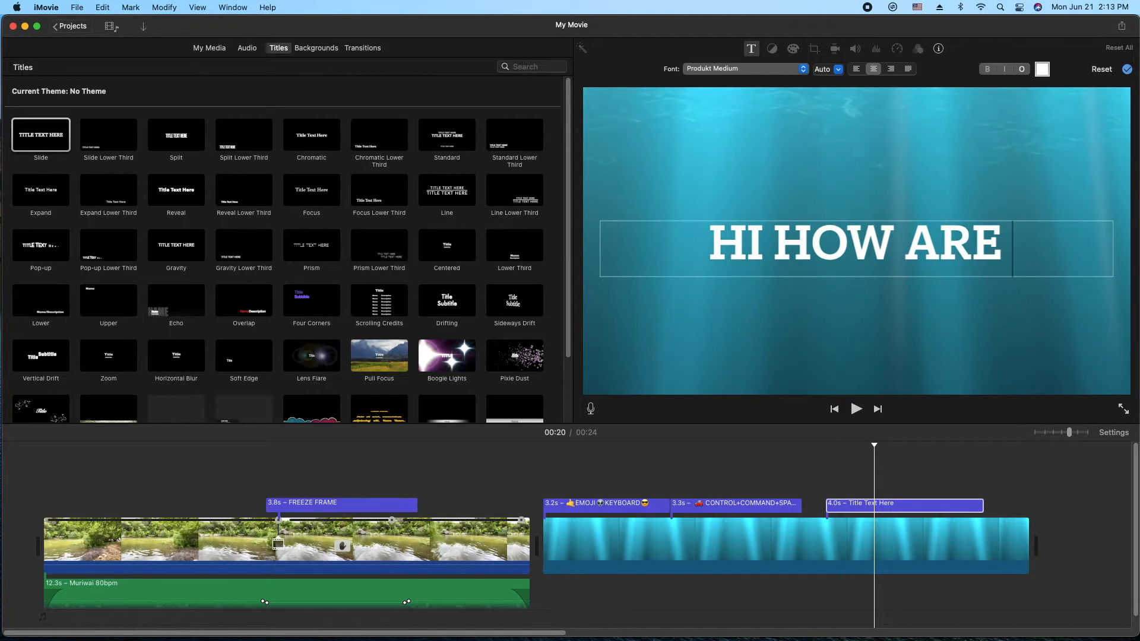
type("YOU?")
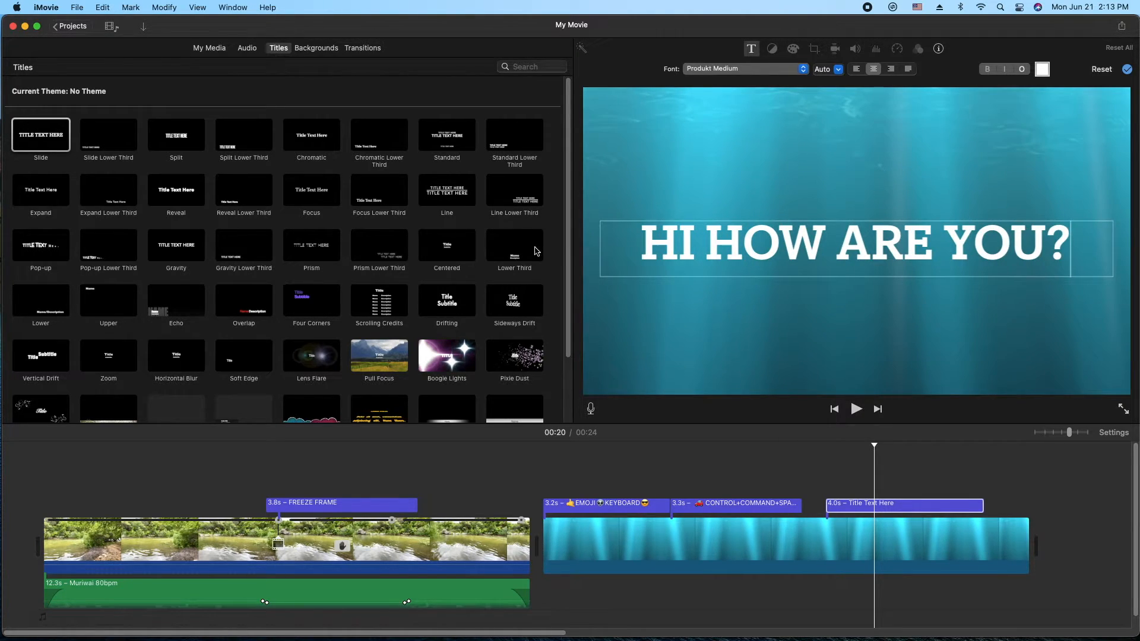
left_click(640, 244)
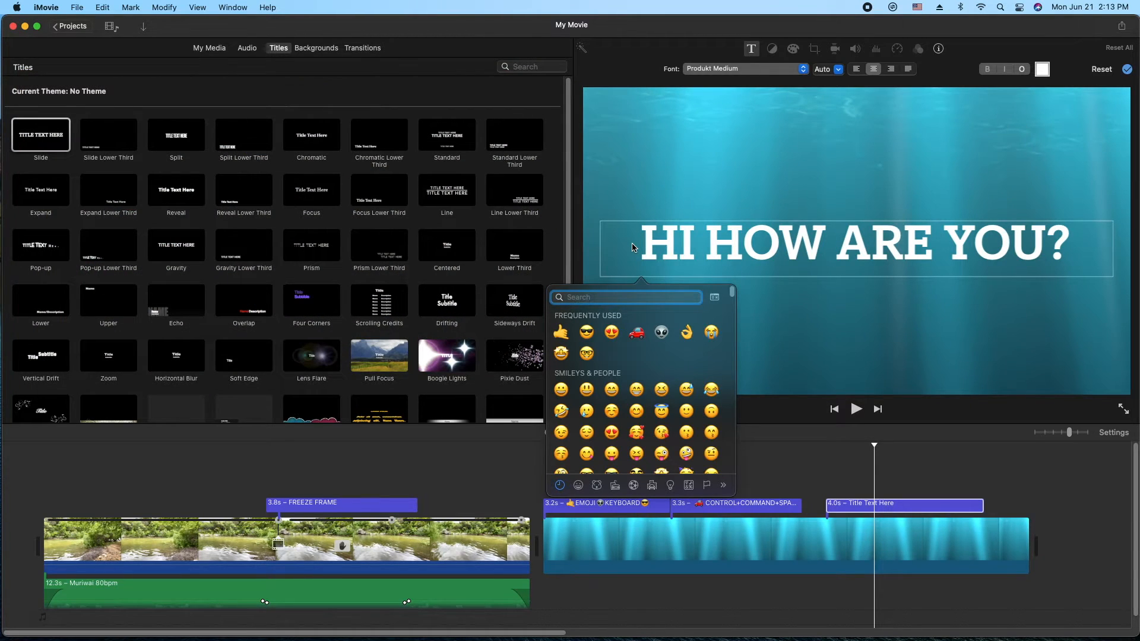
- Search 'wave' and insert the default yellow waving-hand emoji before HI
type("wave")
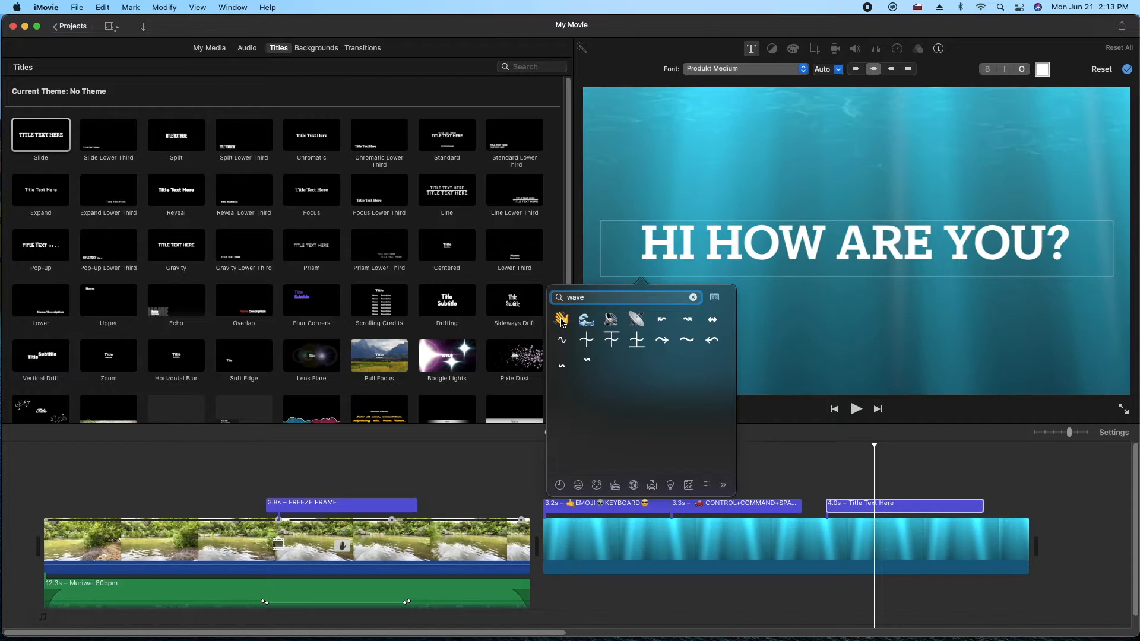
left_click(560, 318)
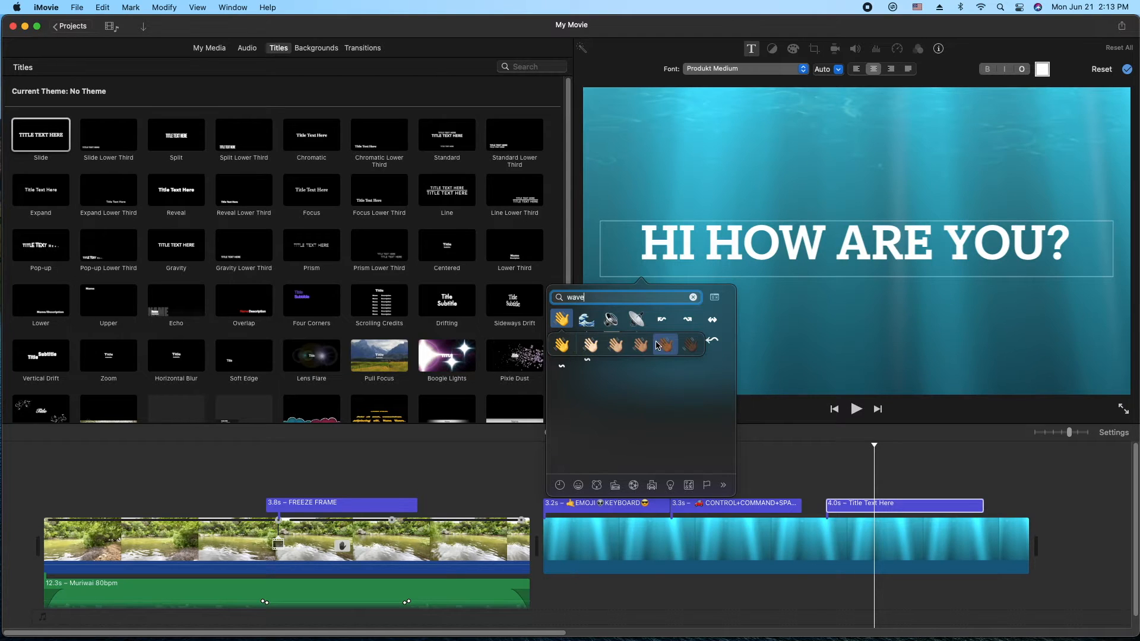
left_click(560, 344)
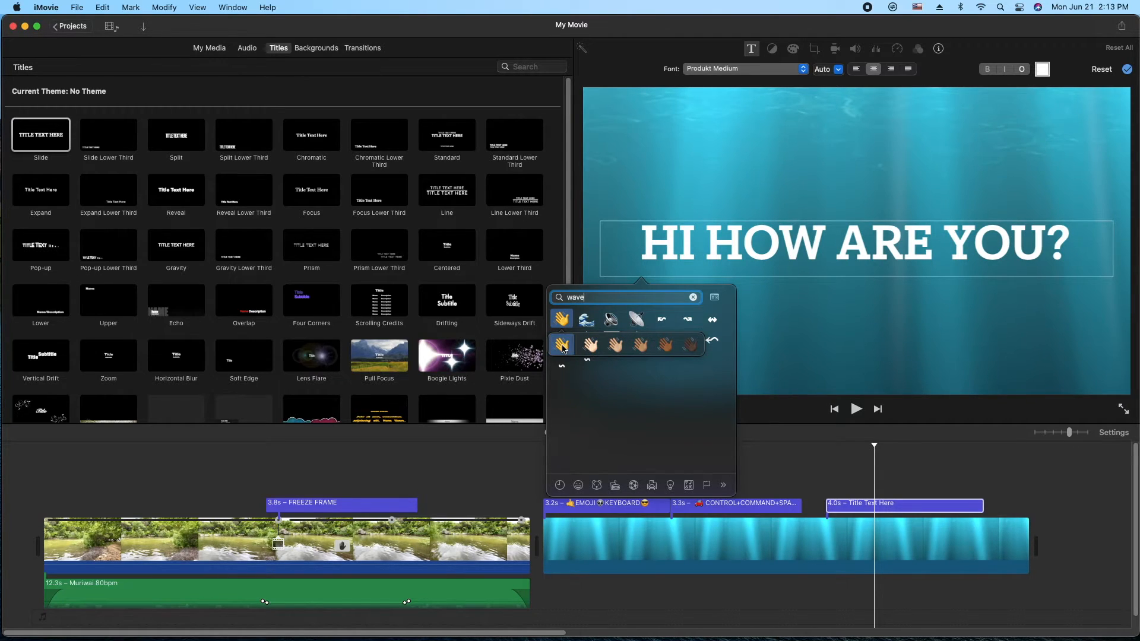
left_click(561, 344)
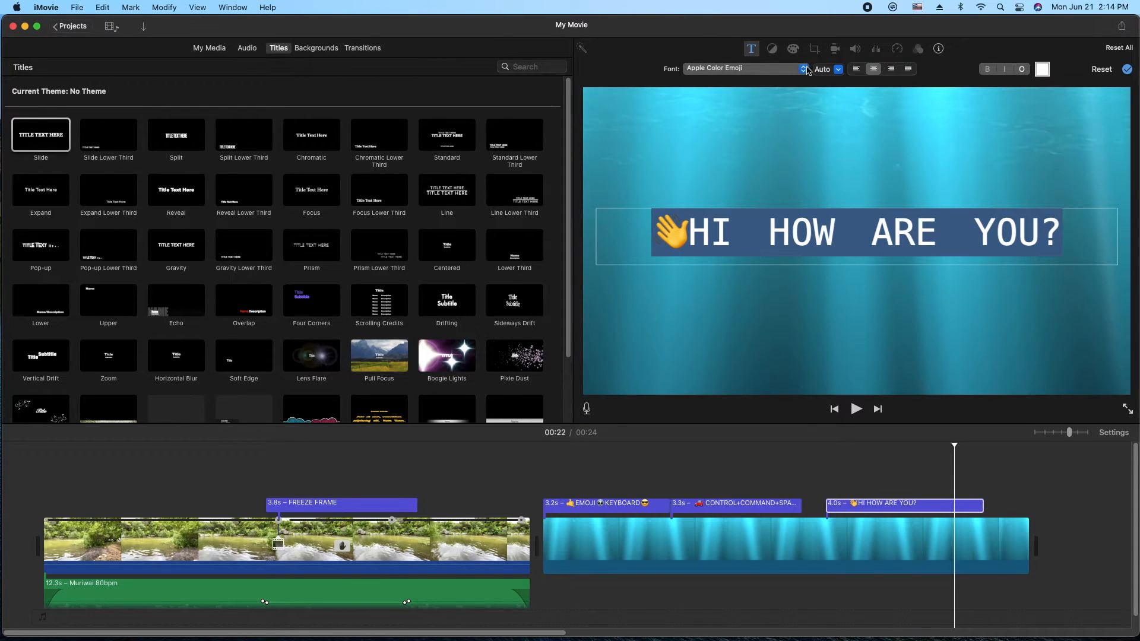
- Reapply the Apple Color Emoji font to restore the title's bold lettering
left_click(803, 68)
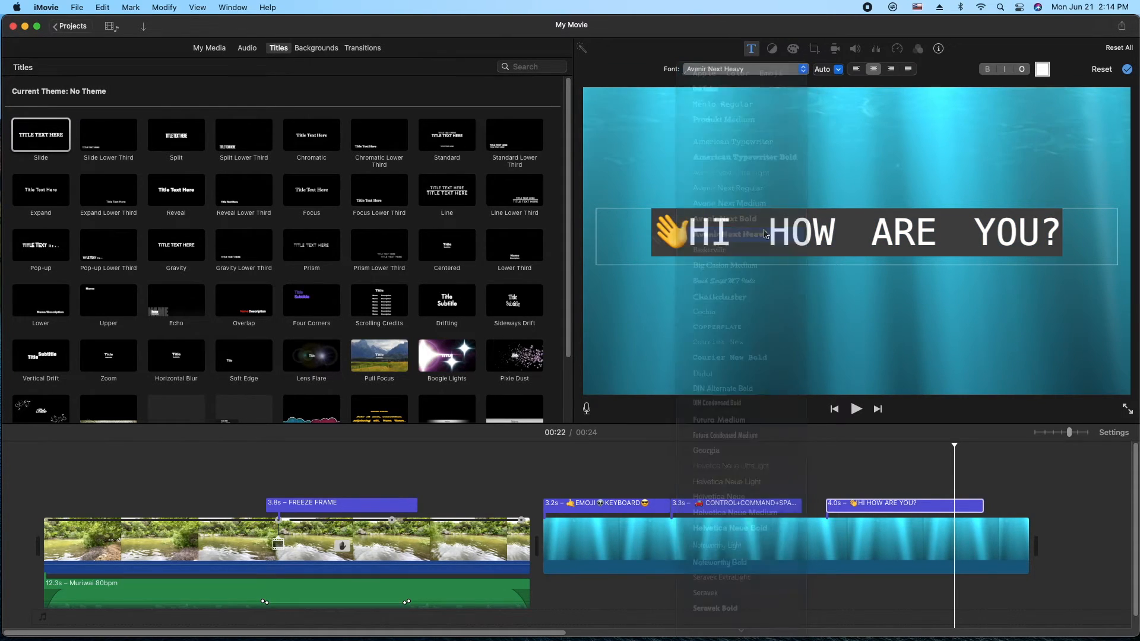
left_click(741, 69)
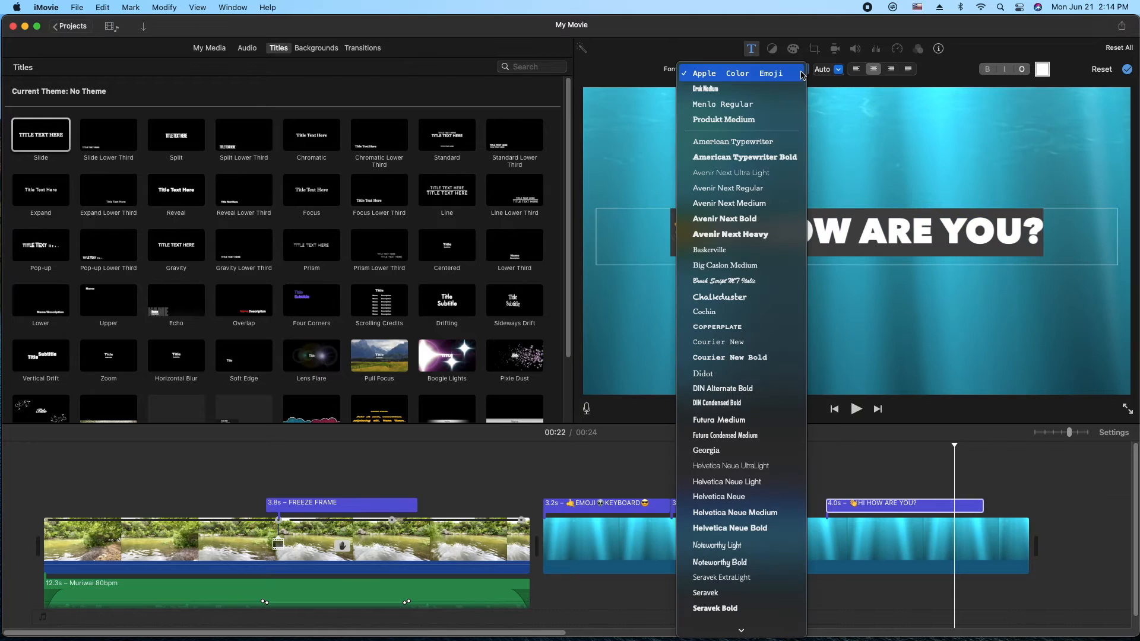
left_click(703, 72)
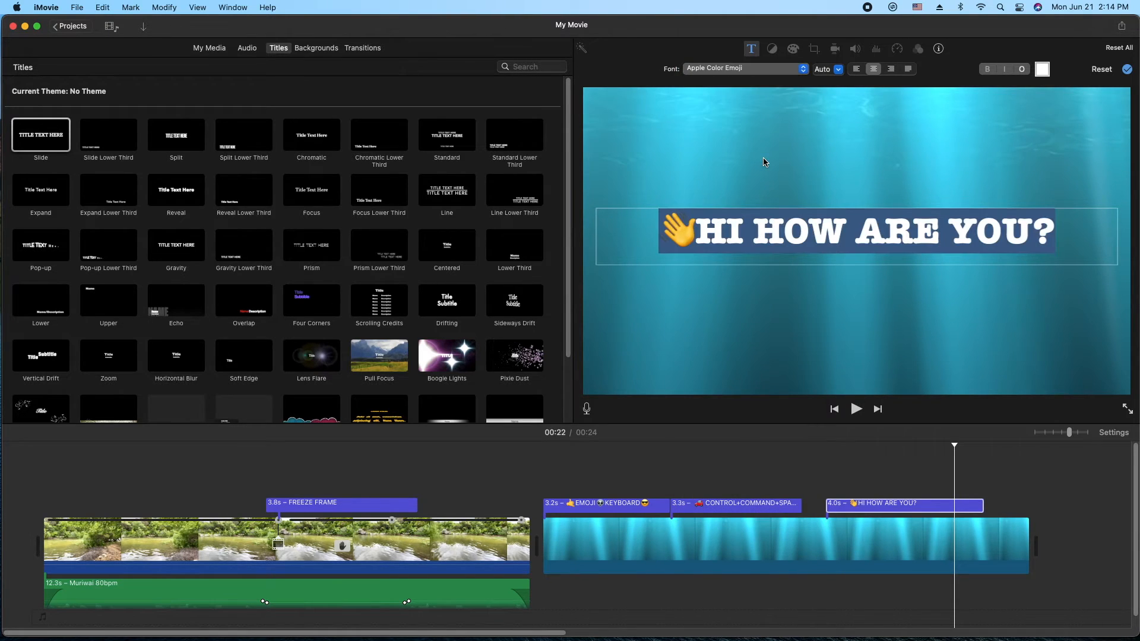